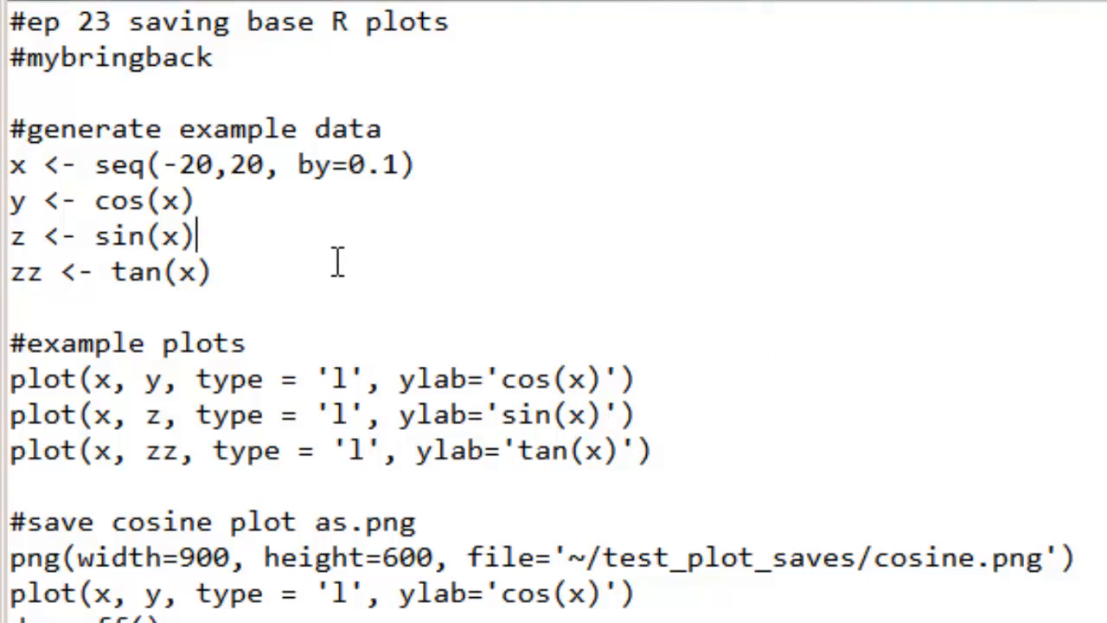
mouse_move(333, 318)
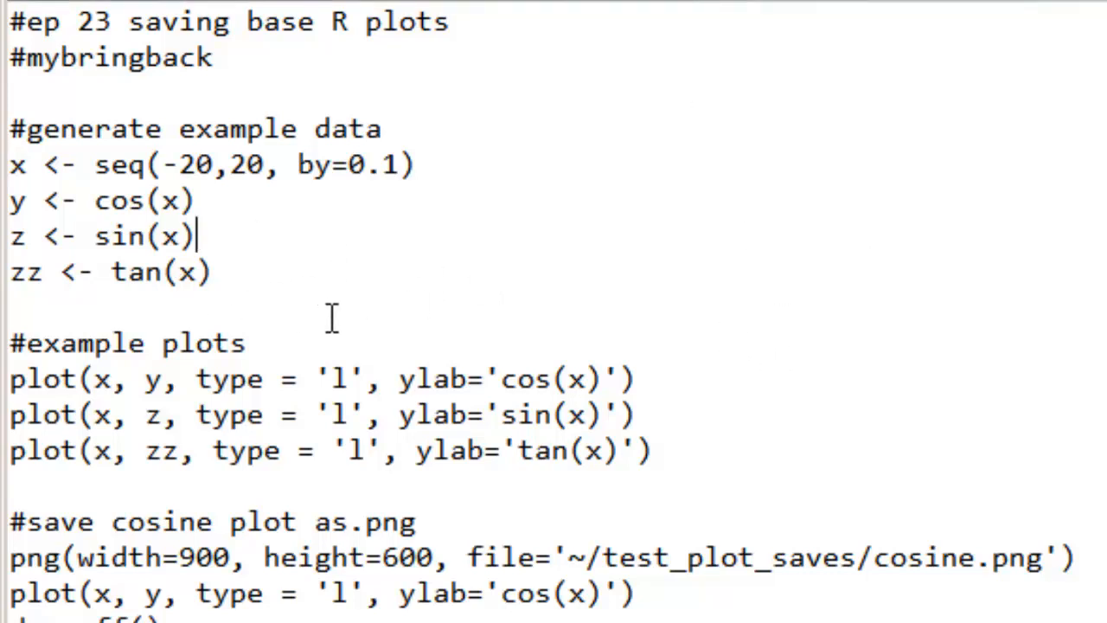
Step: Run the data-generation and example plot lines to draw the tan(x) curve
click(212, 271)
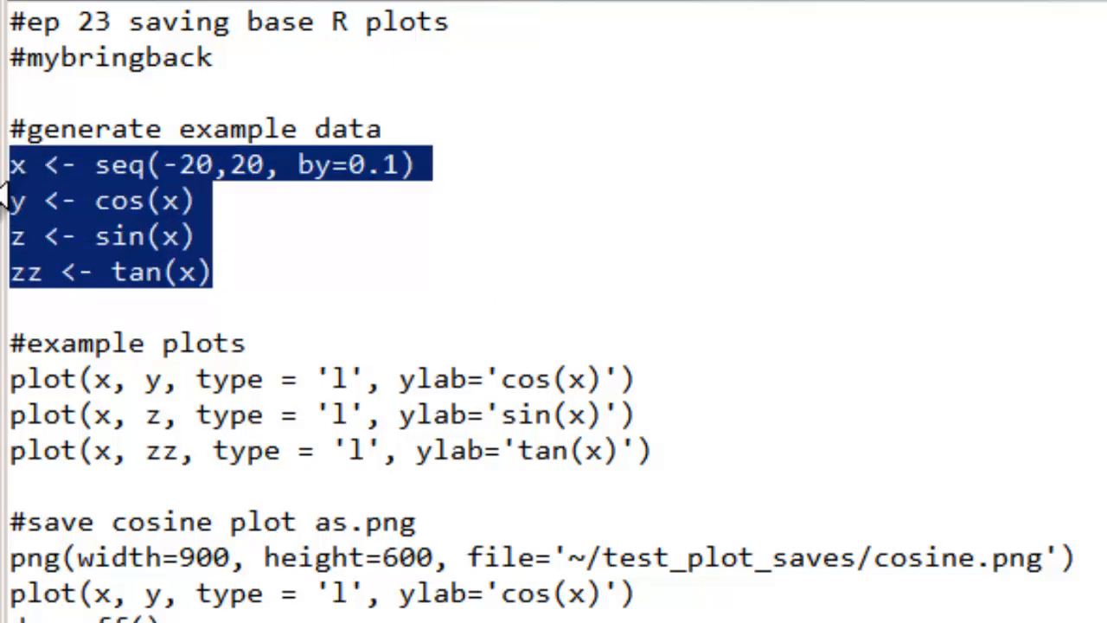
click(212, 271)
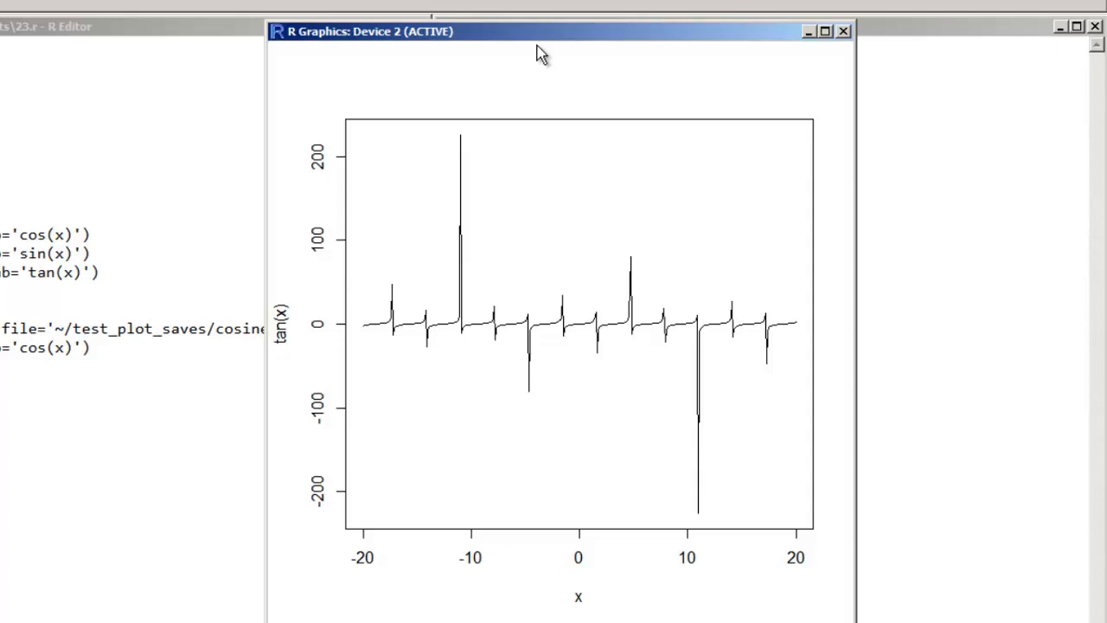
mouse_move(843, 32)
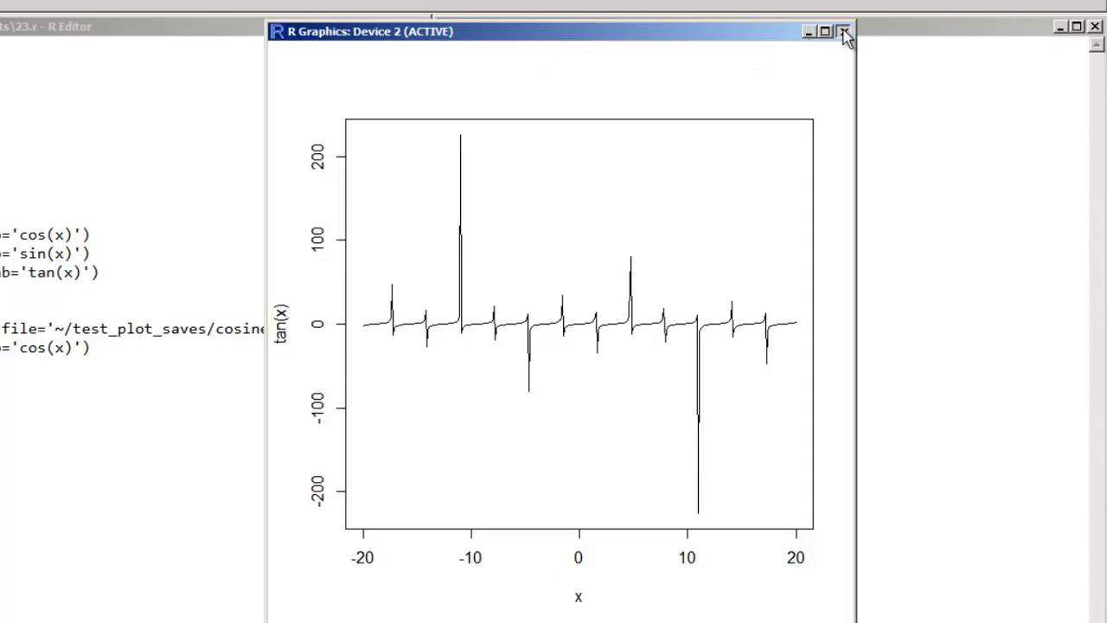
Step: Close the tan(x) graphics window and go to the '#save cosine plot as.png' block
click(843, 32)
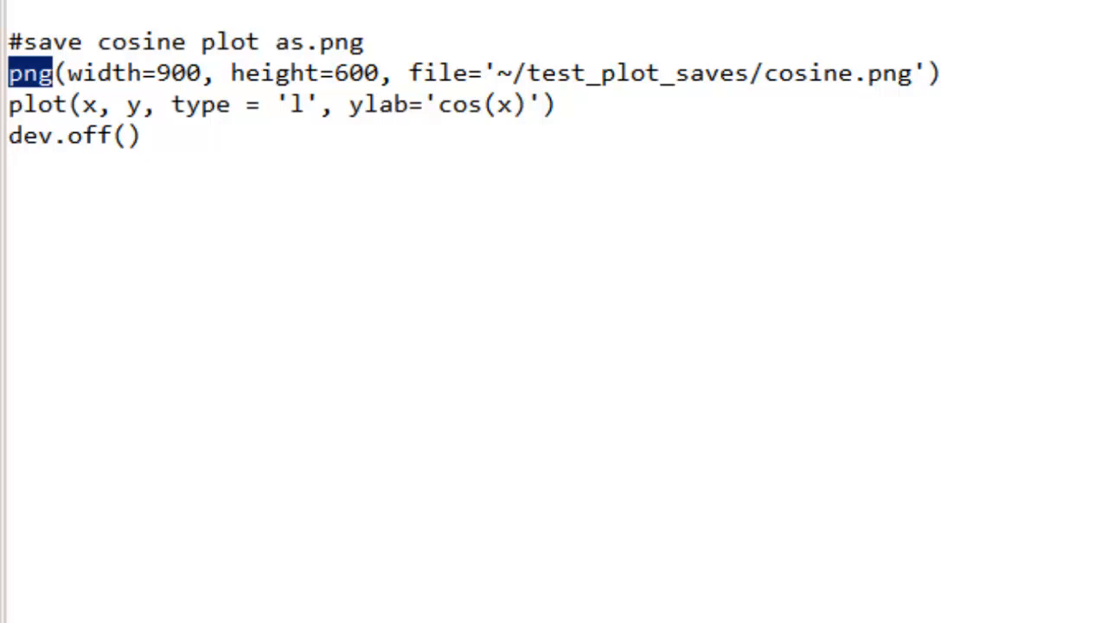
click(262, 149)
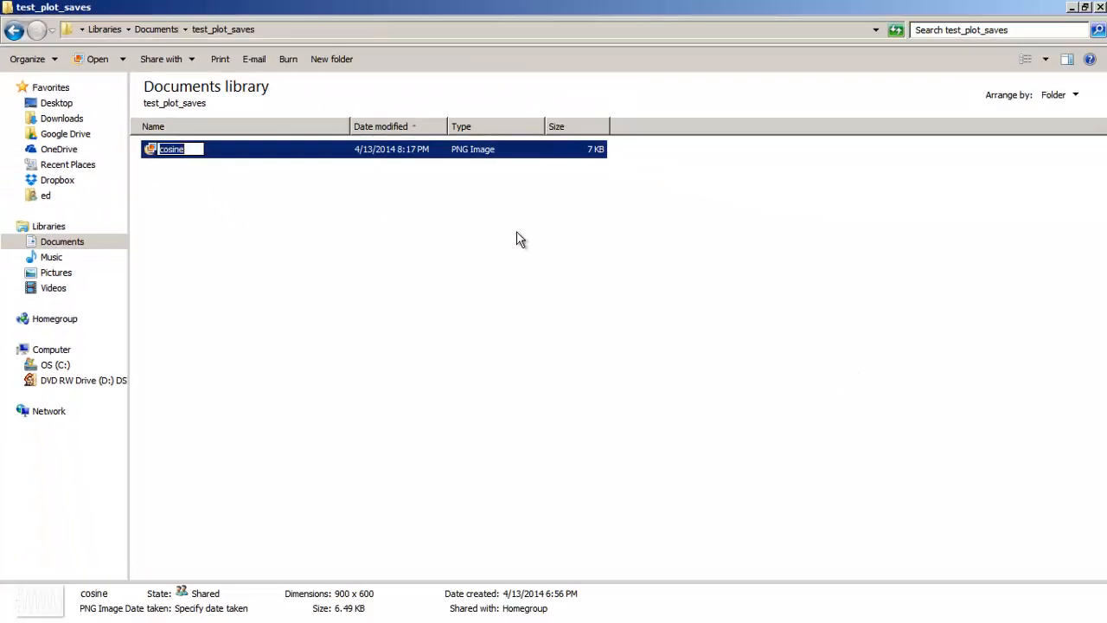
Step: Open cosine.png in Photo Gallery to check the cosine curve, then close it
double_click(171, 149)
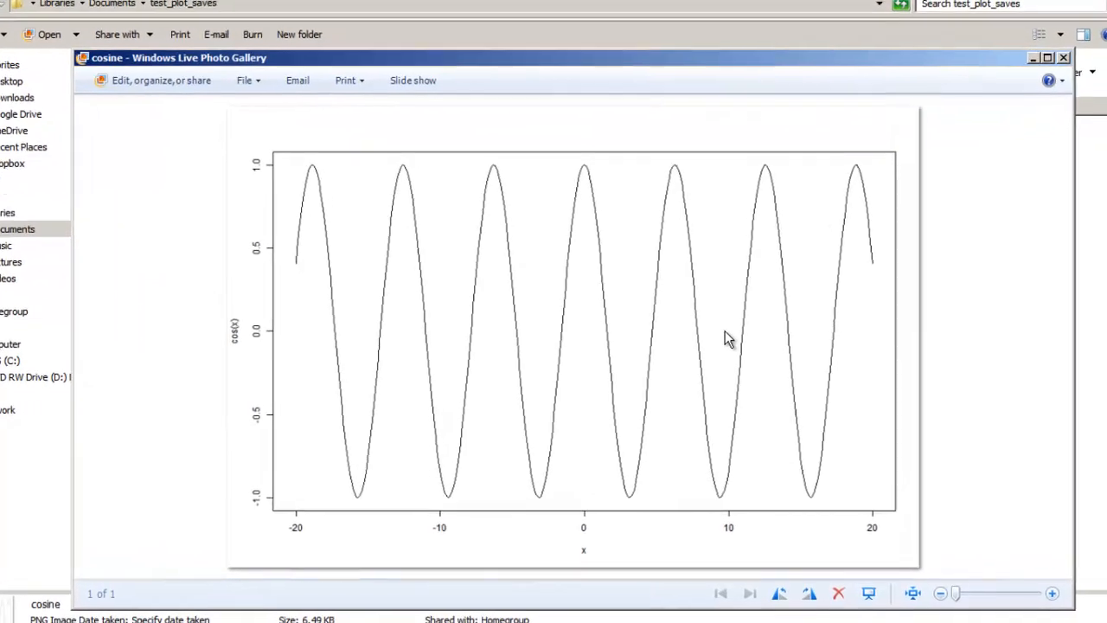
click(1046, 58)
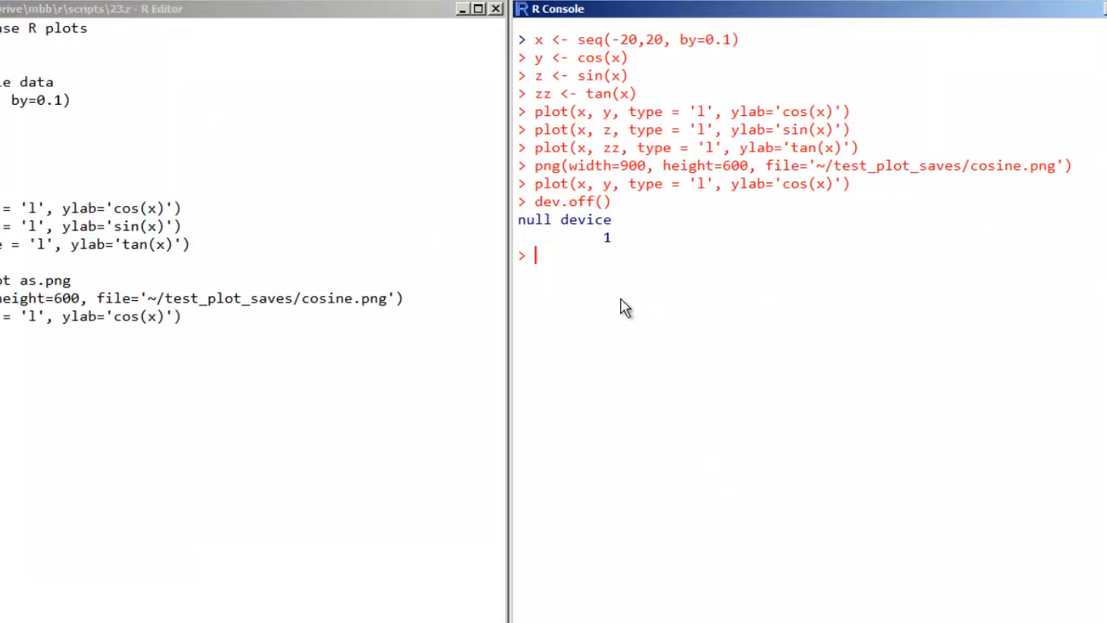
Step: Type ?png in the console to request png help
text(?ong)
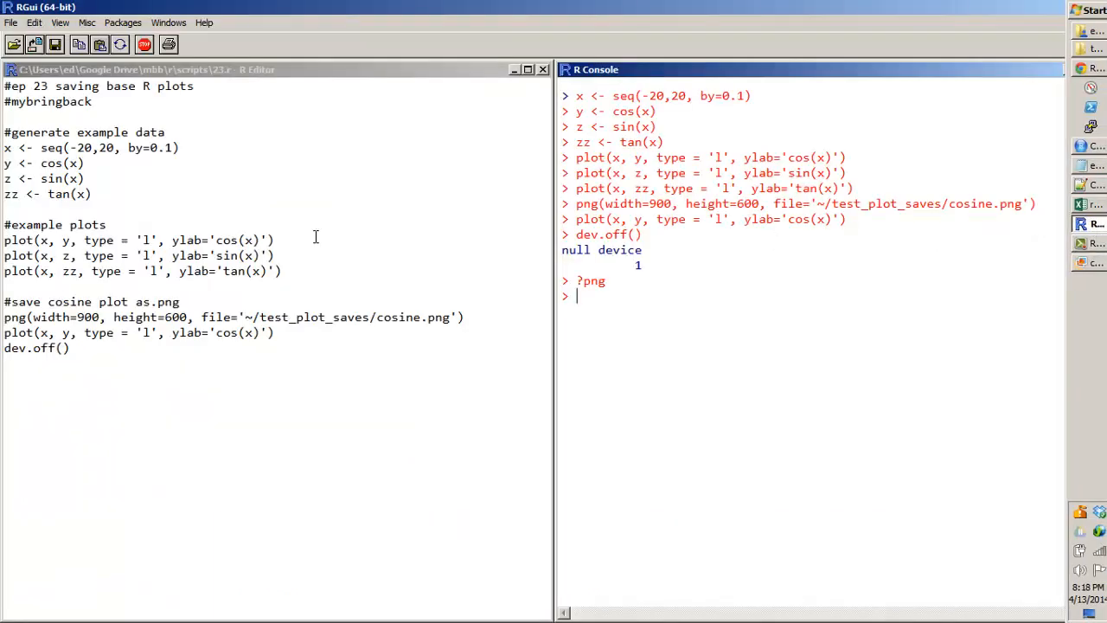
Step: Change the save block to pdf() with width 9, height 6 and file cosine.pdf
double_click(14, 316)
text(df)
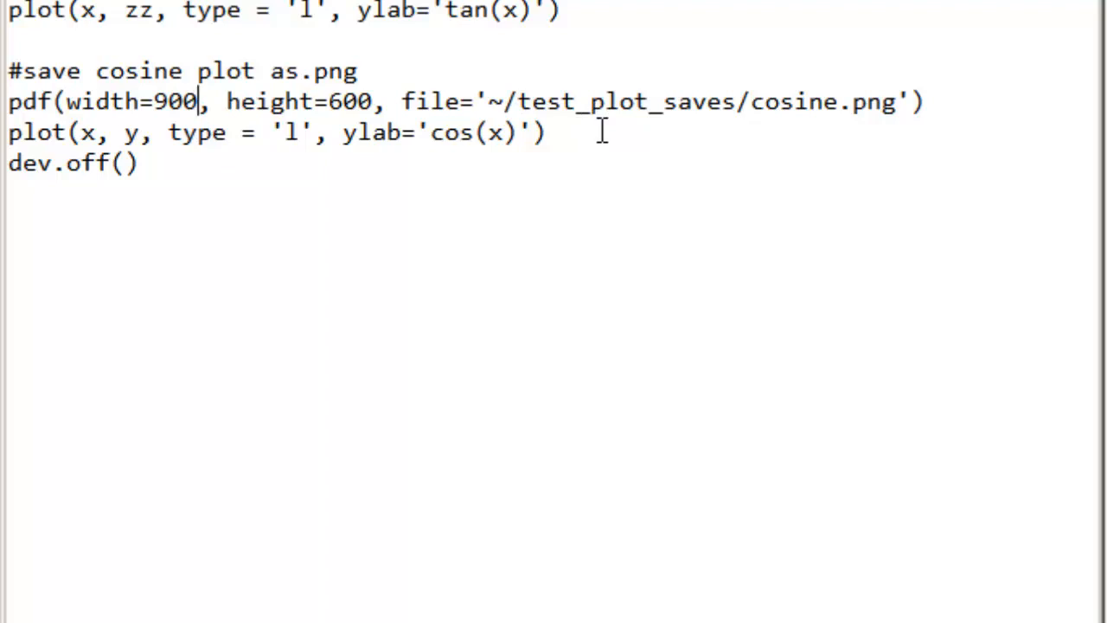
key(BackSpace)
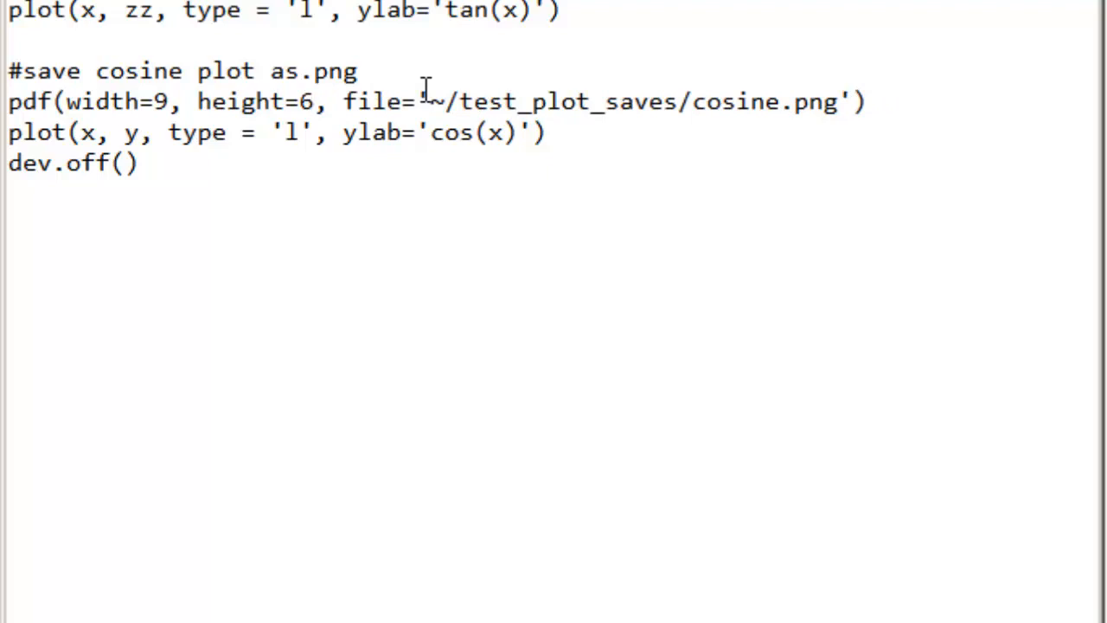
key(BackSpace)
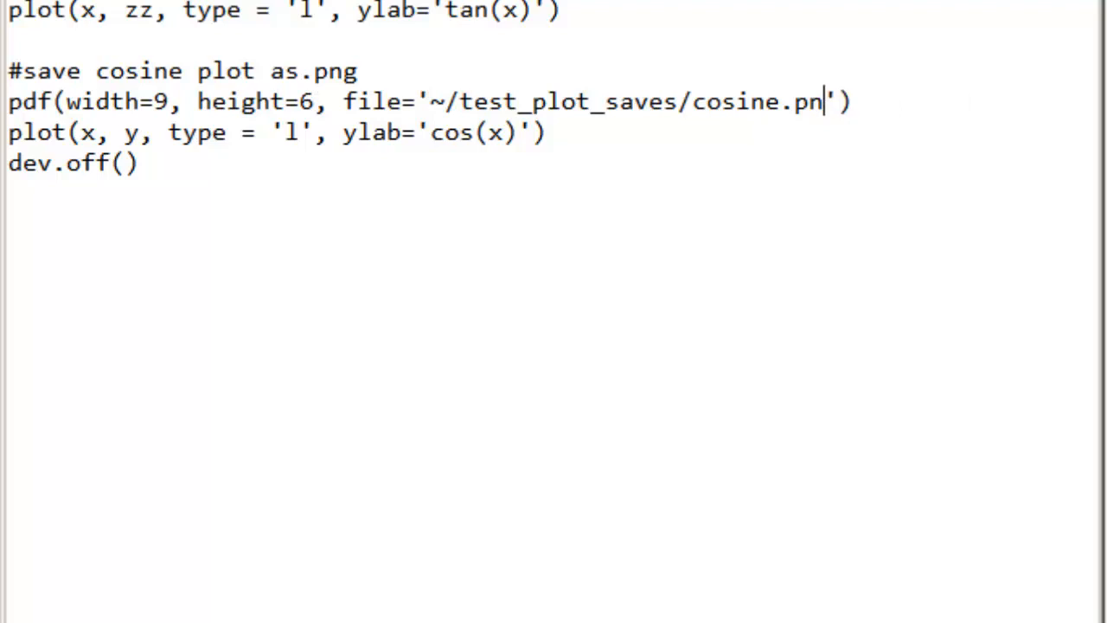
text(df)
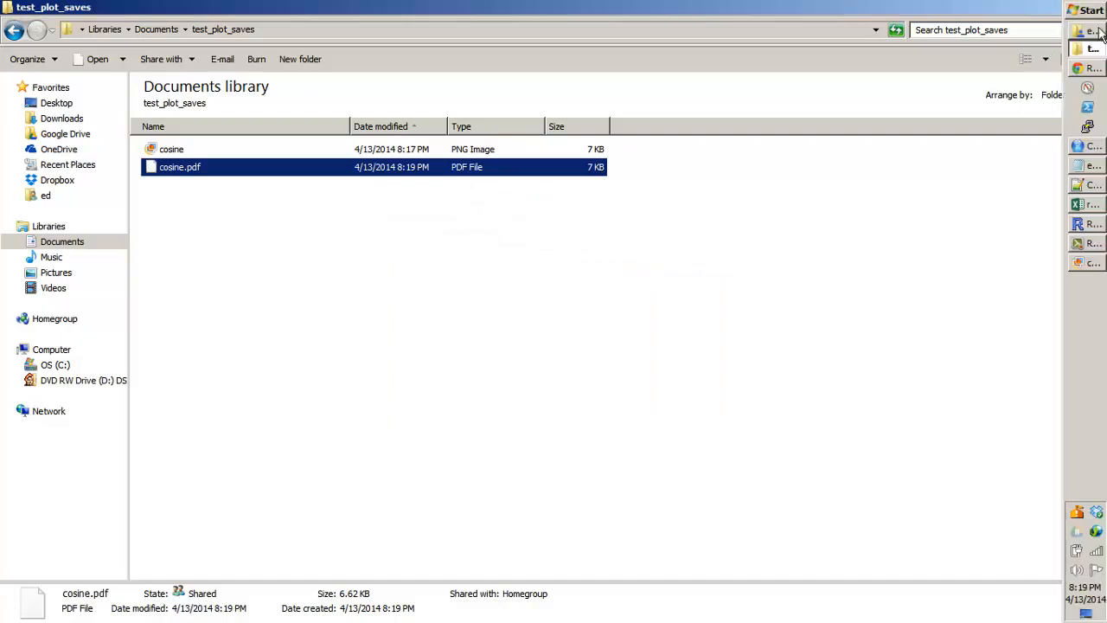
Step: Open cosine.pdf from test_plot_saves in the browser
double_click(180, 167)
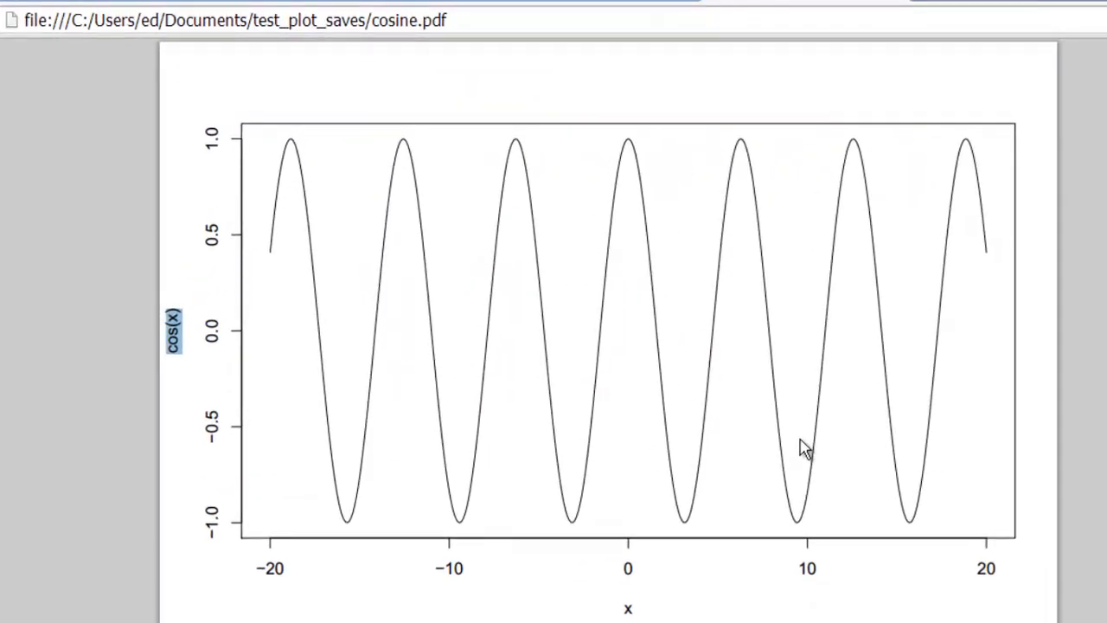